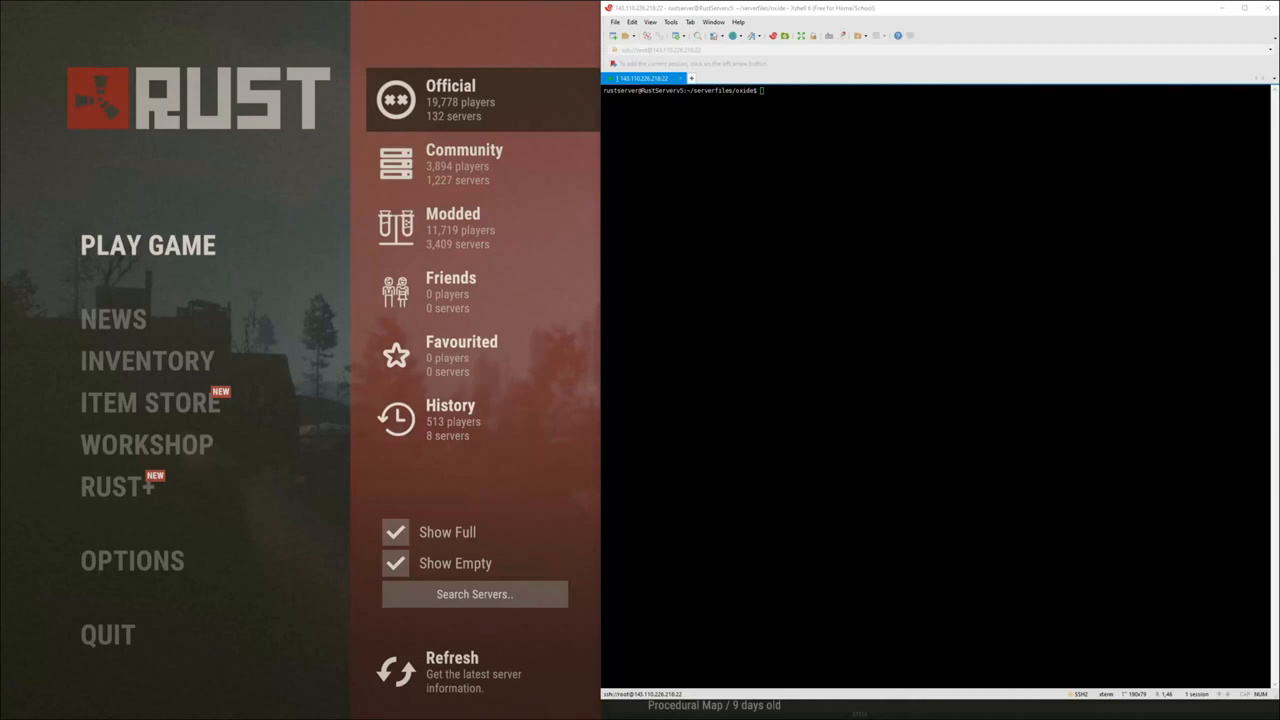
pyautogui.moveTo(504, 264)
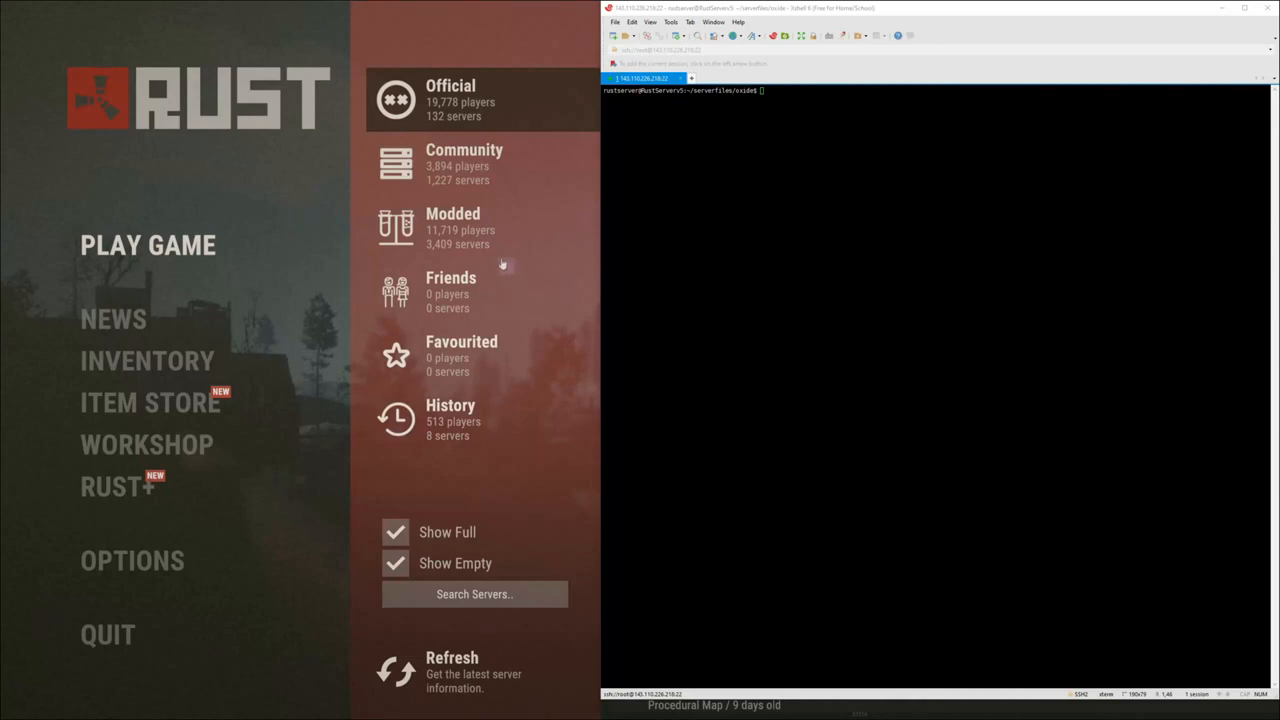
pyautogui.moveTo(470, 248)
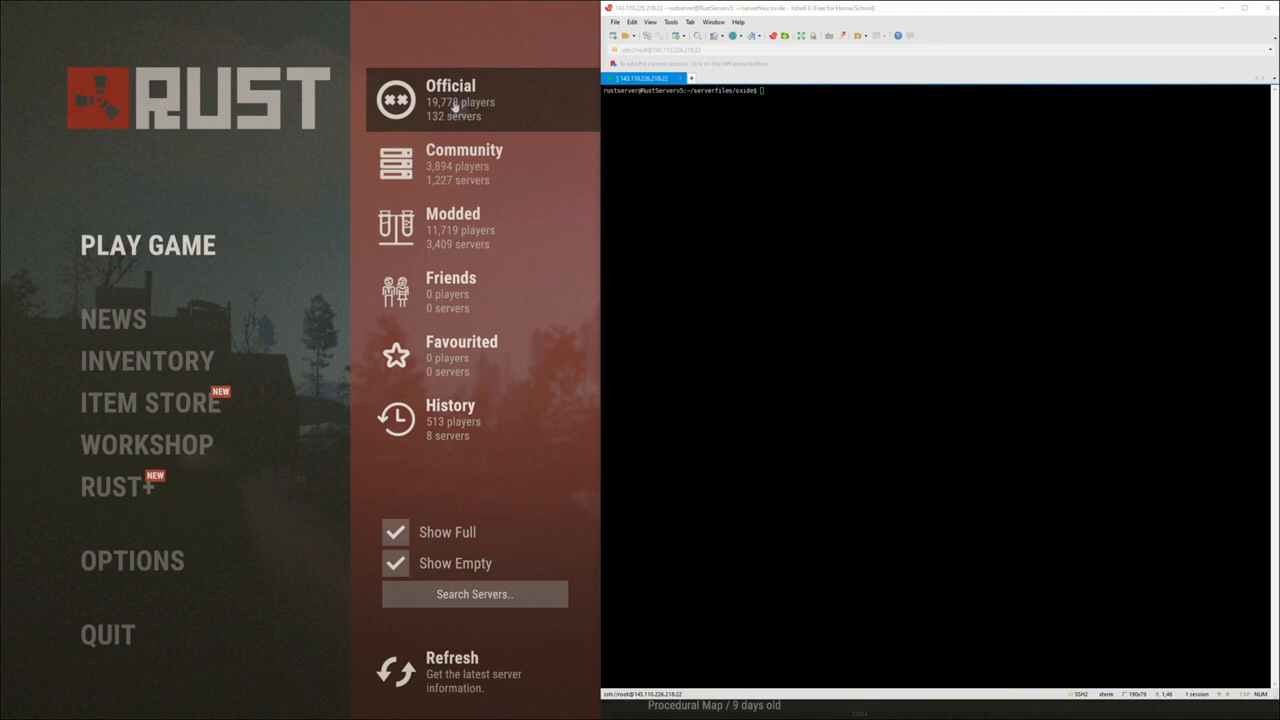
pyautogui.moveTo(432, 212)
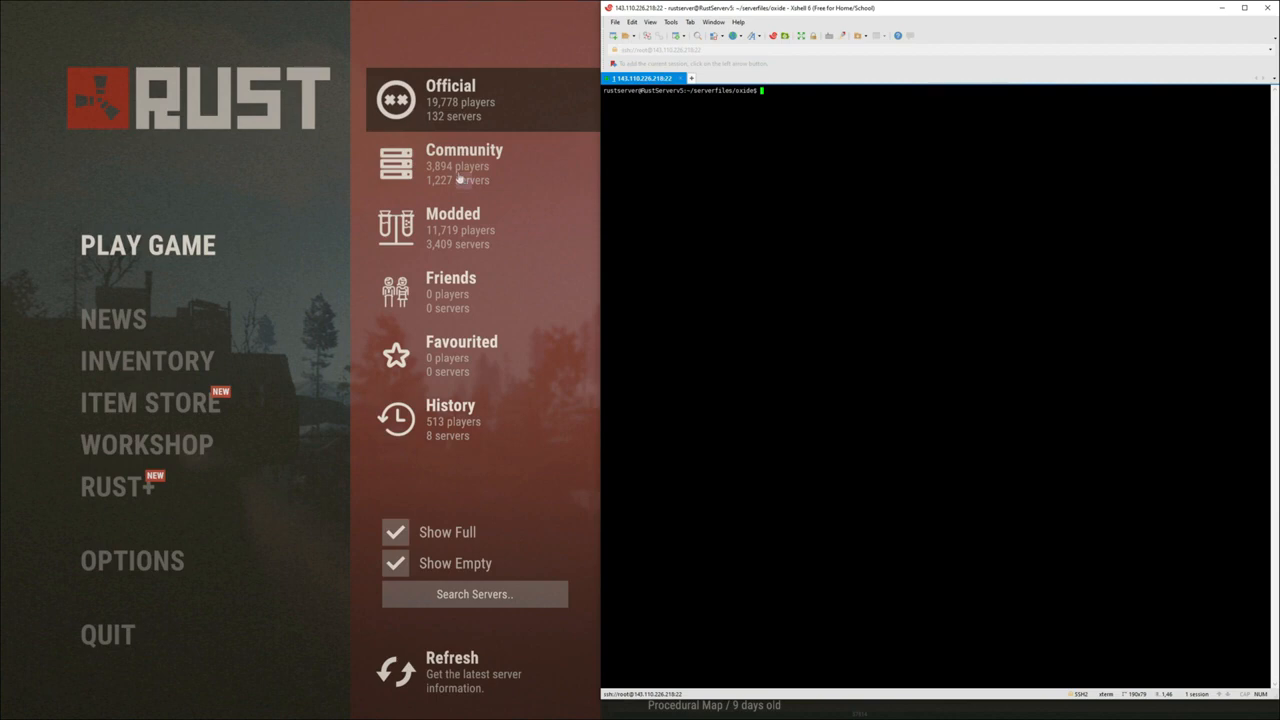
pyautogui.moveTo(460, 196)
pyautogui.write('pwd')
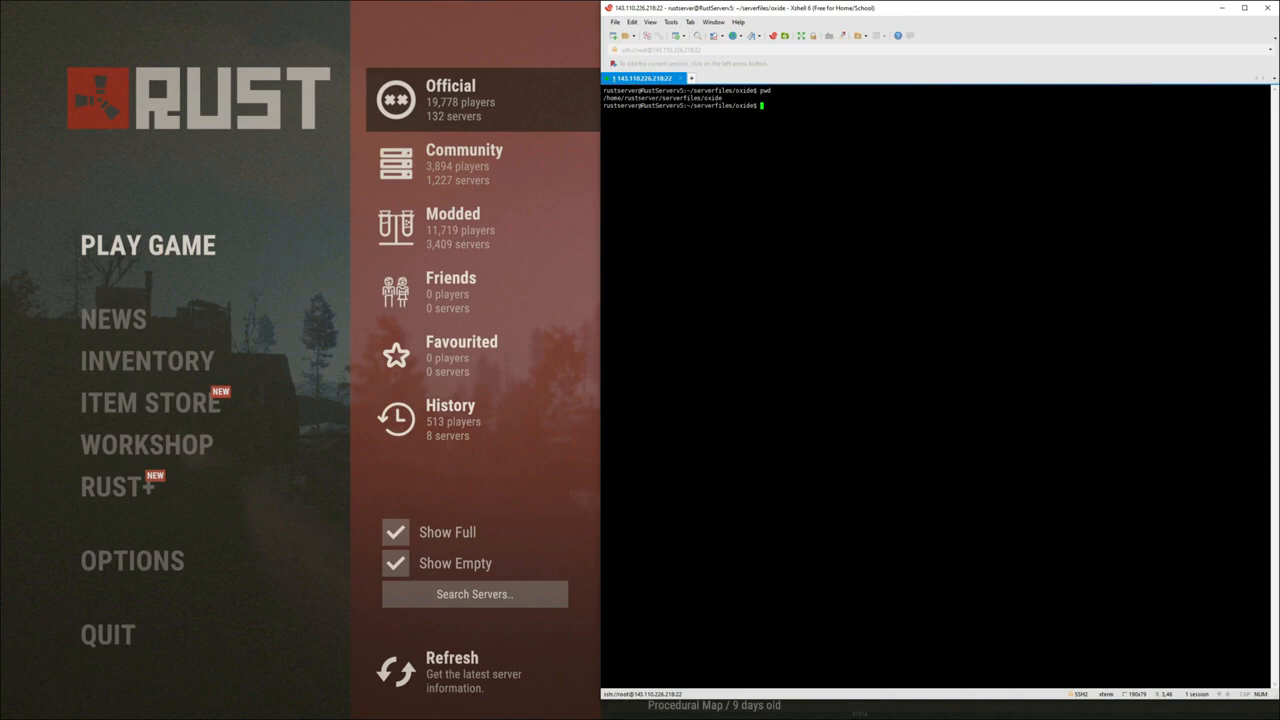
# Step: List the oxide folder with ls and begin the vim oxide.config.json command
pyautogui.write('ls')
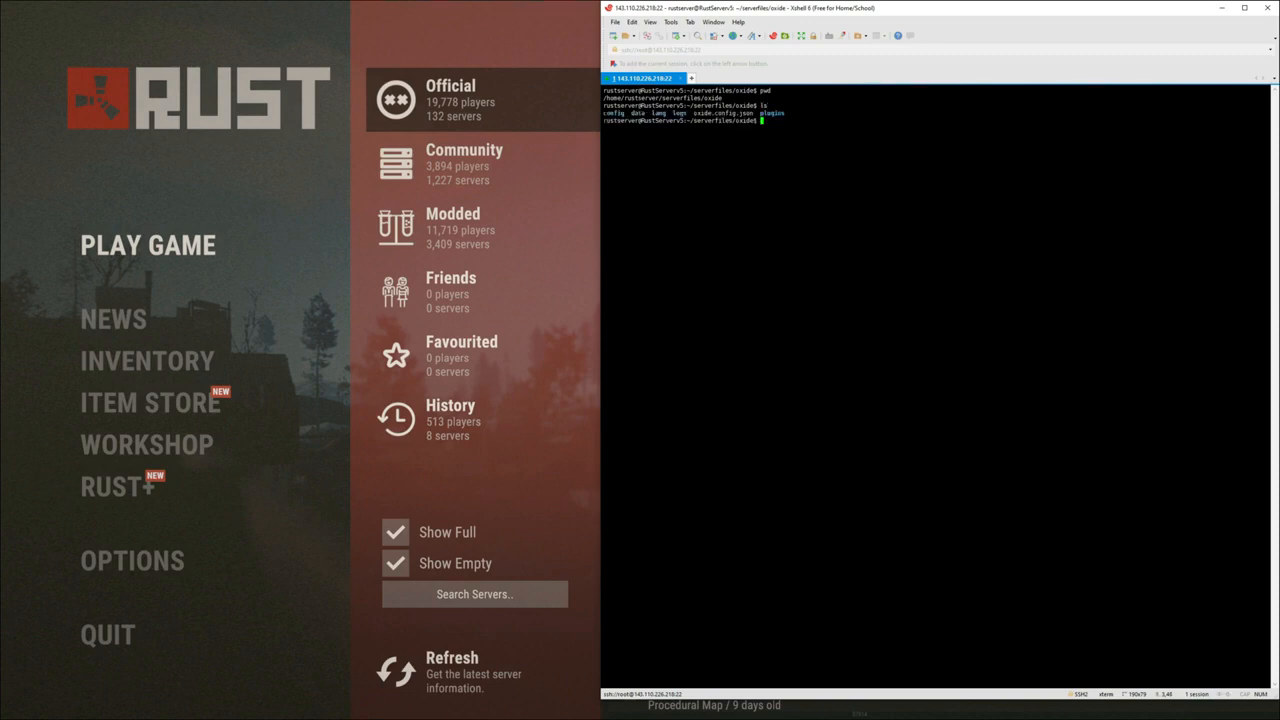
pyautogui.doubleClick(704, 112)
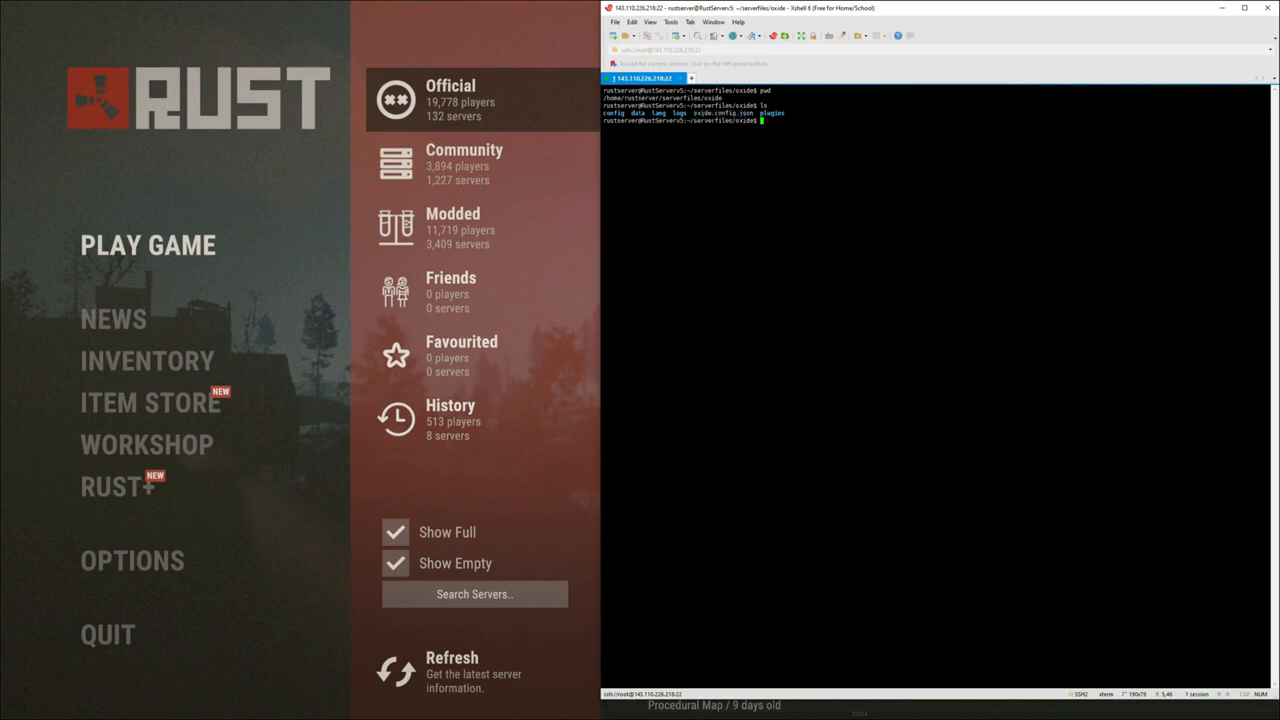
pyautogui.write('vim oxide.config.json')
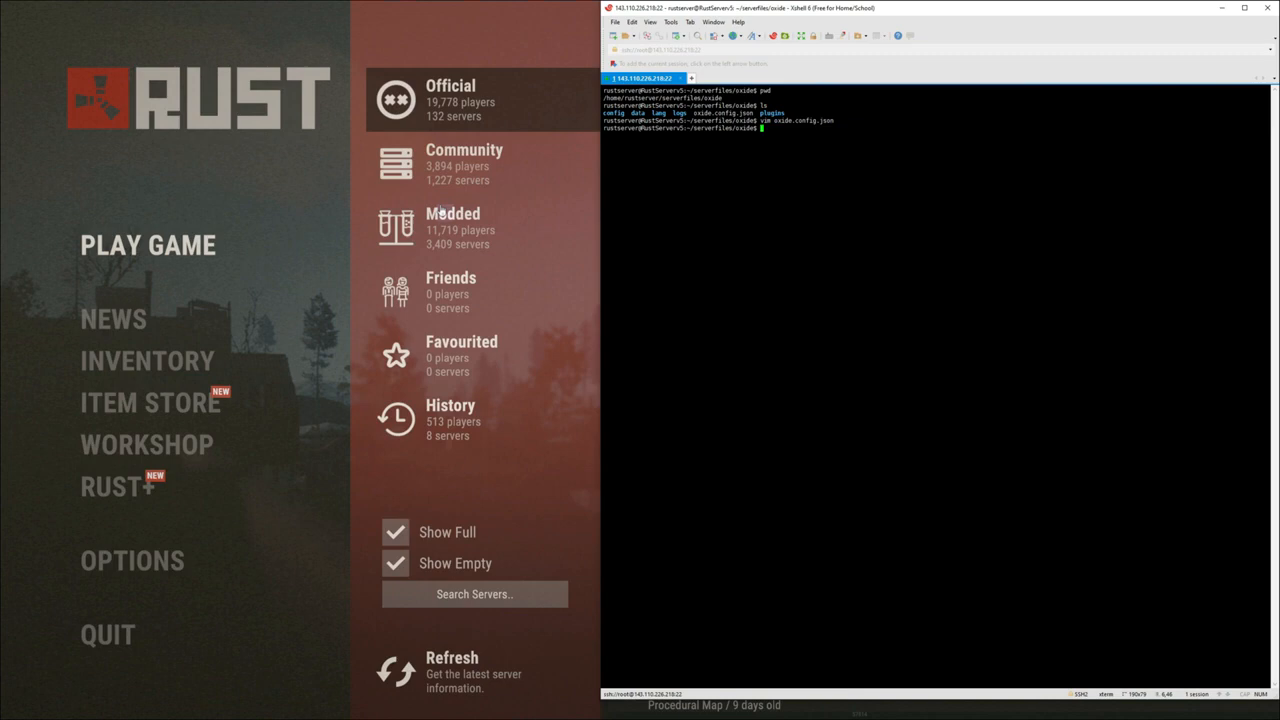
pyautogui.moveTo(452, 240)
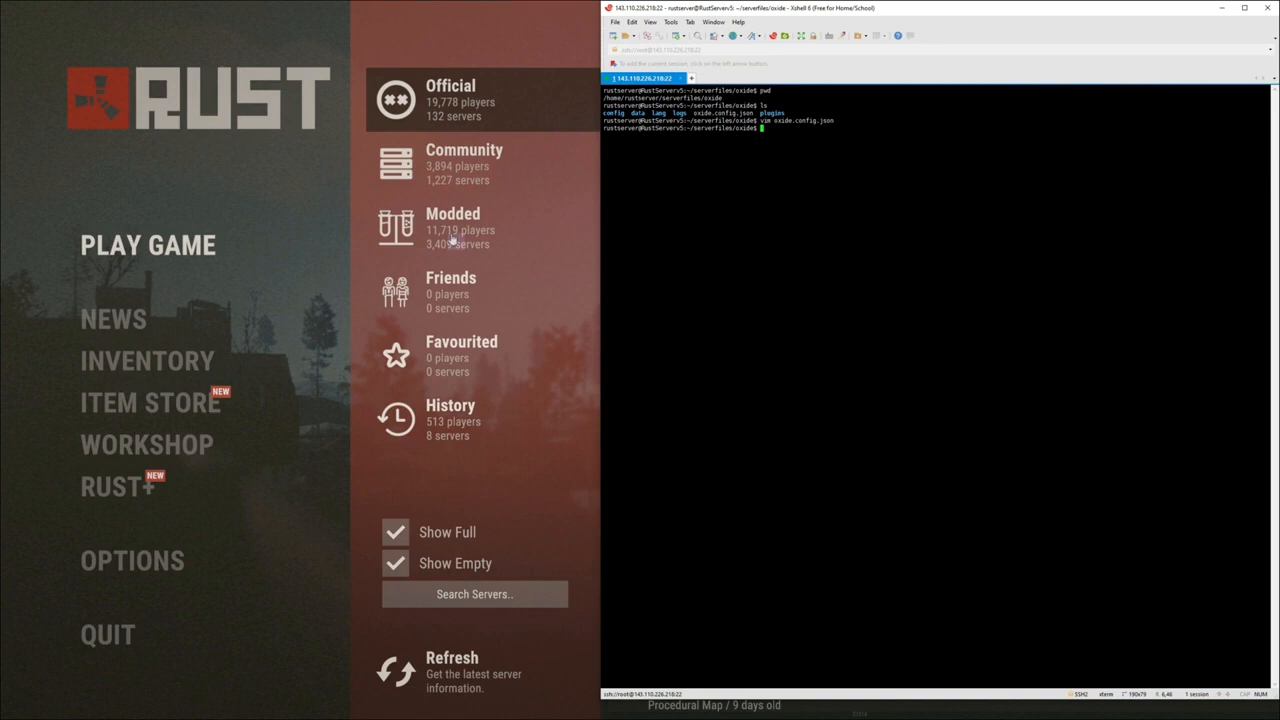
pyautogui.click(464, 164)
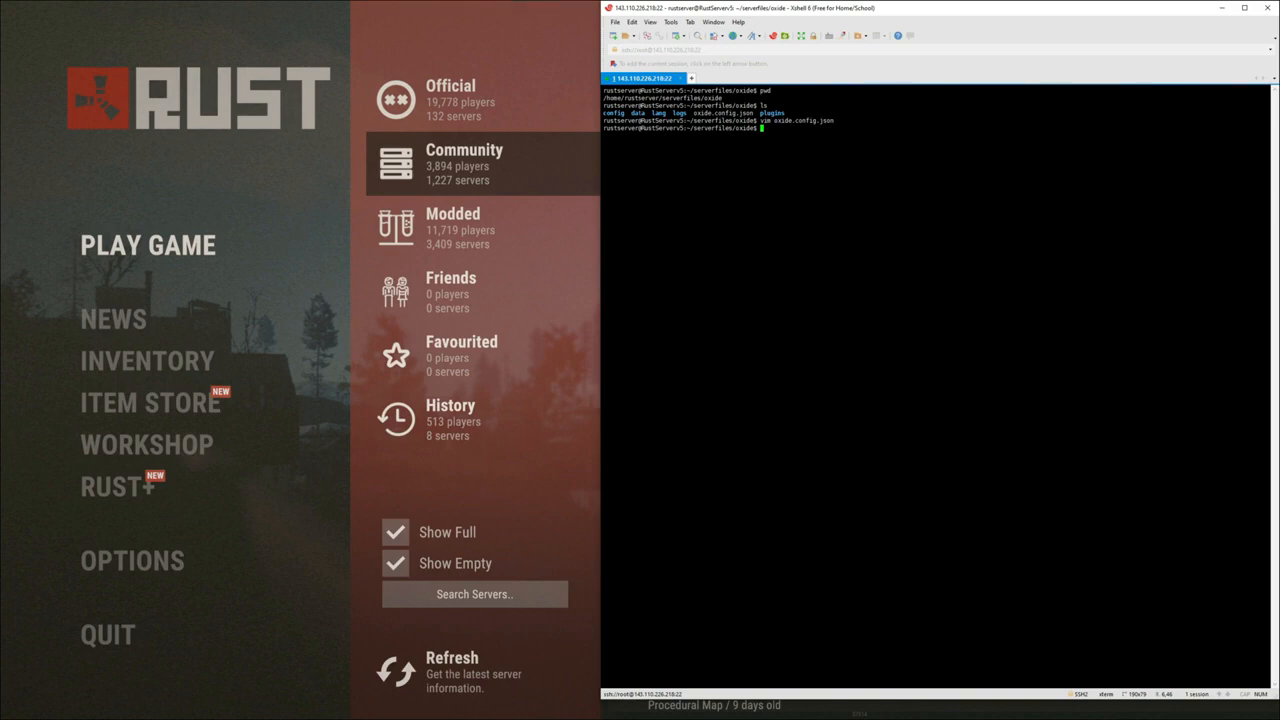
pyautogui.moveTo(490, 178)
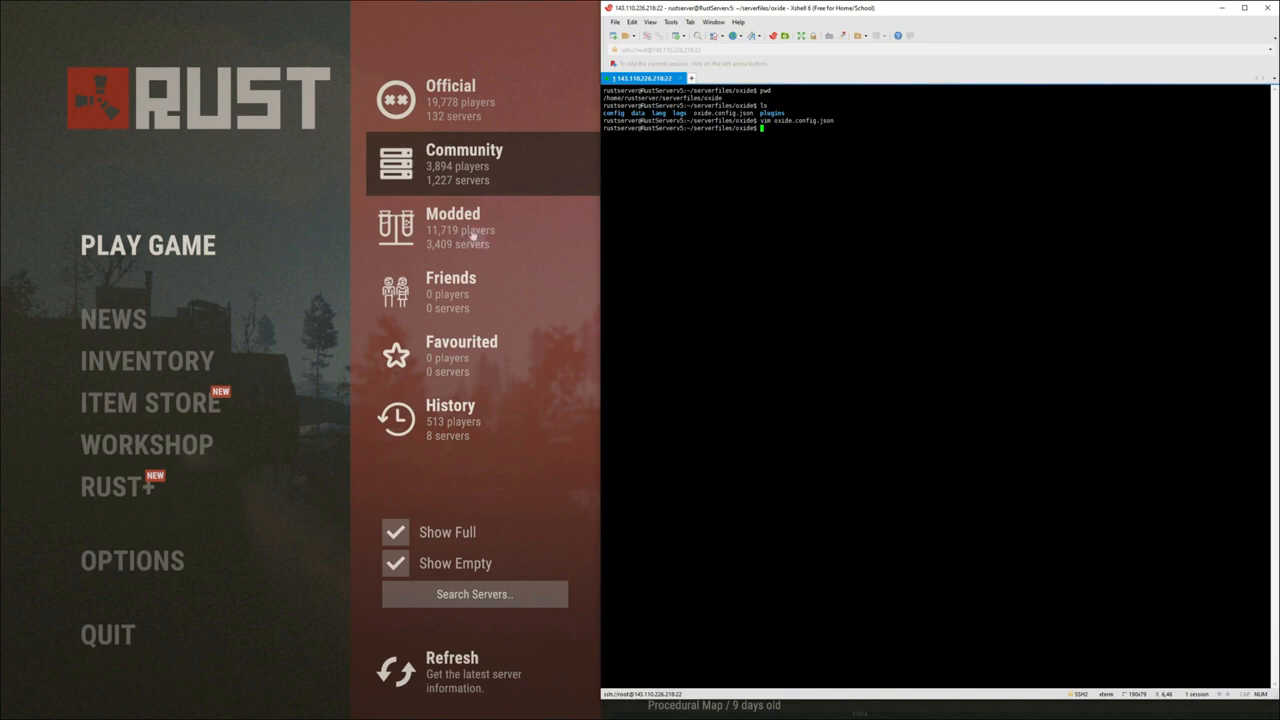
pyautogui.moveTo(508, 164)
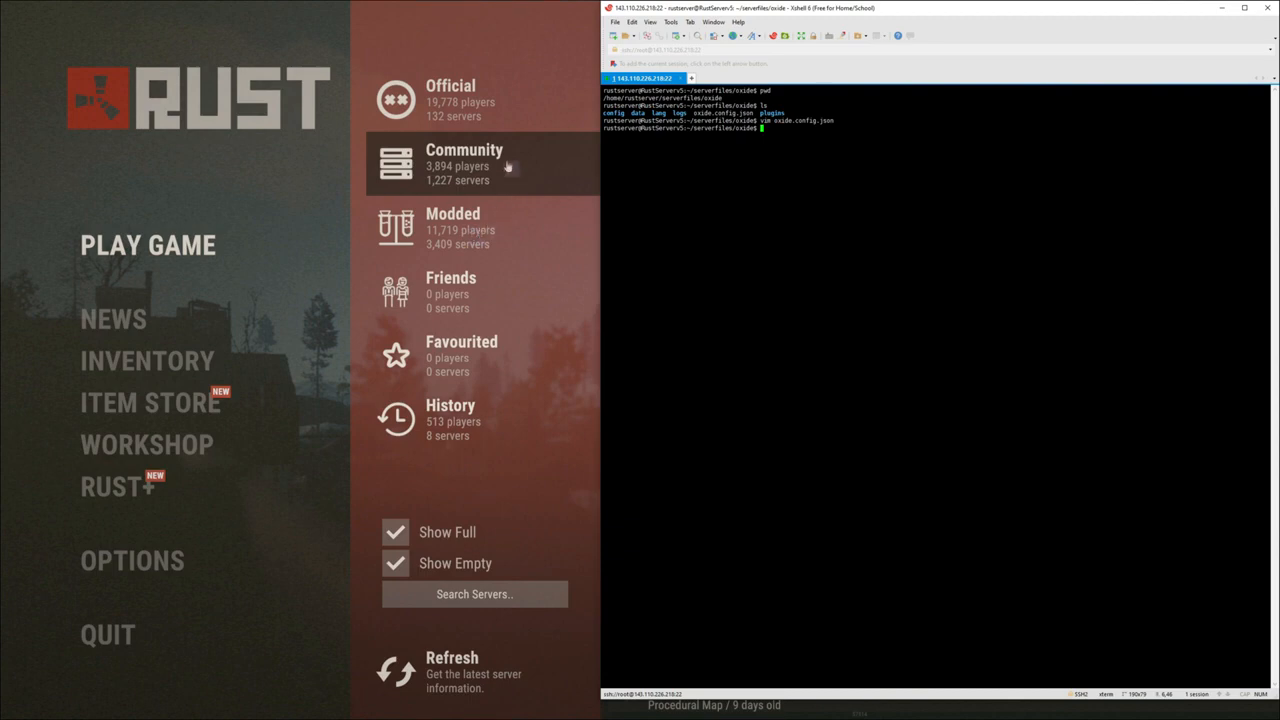
pyautogui.moveTo(516, 170)
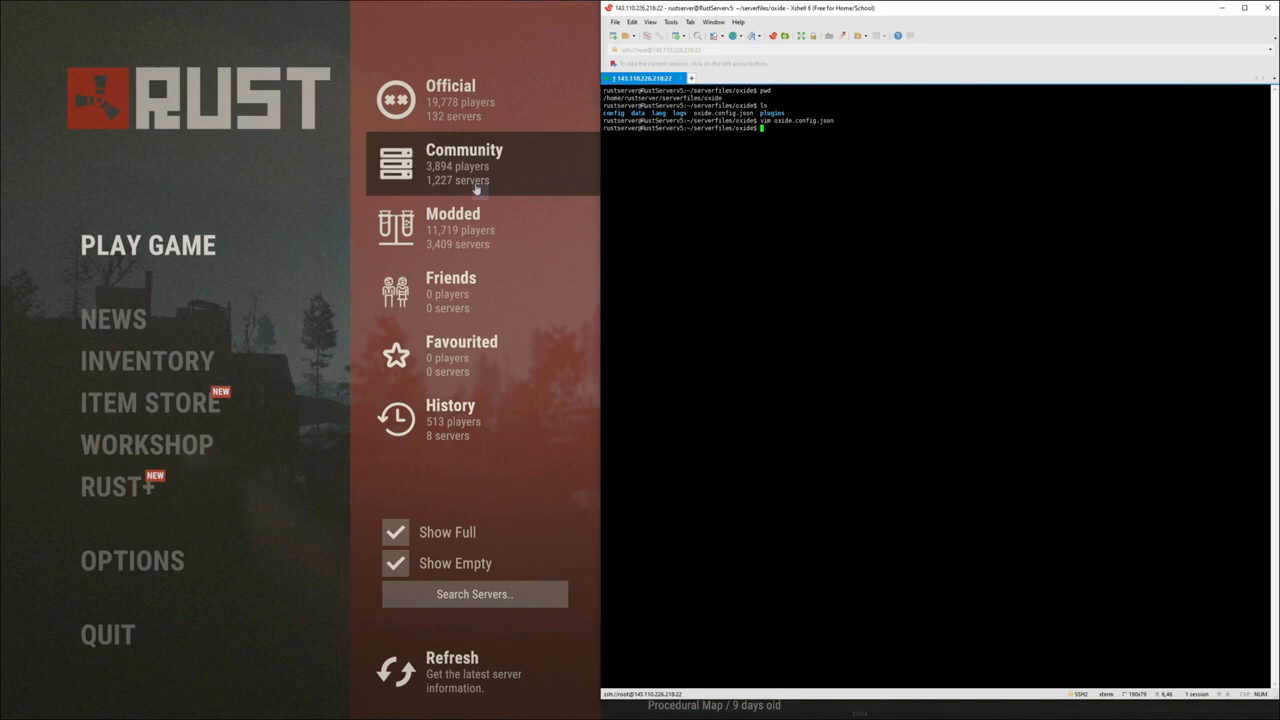
pyautogui.moveTo(464, 120)
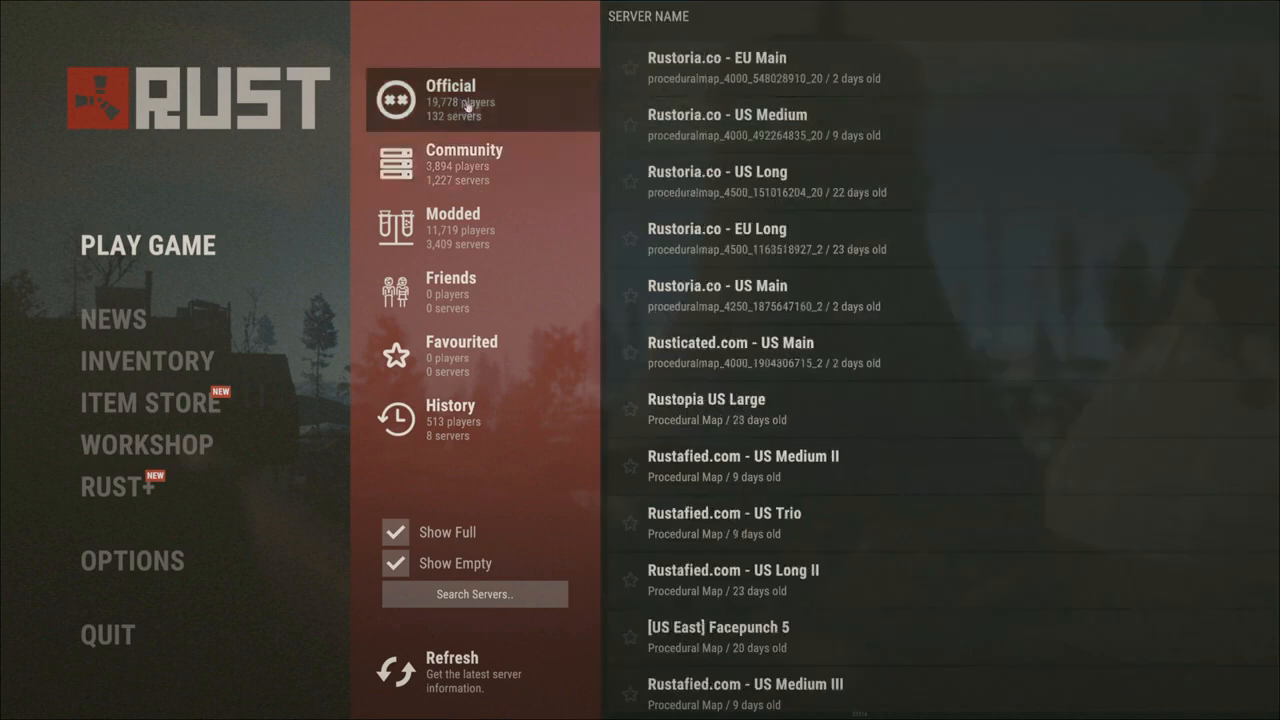
# Step: Scroll the Official server list, then bring up the Windows start menu
pyautogui.scroll(-3)
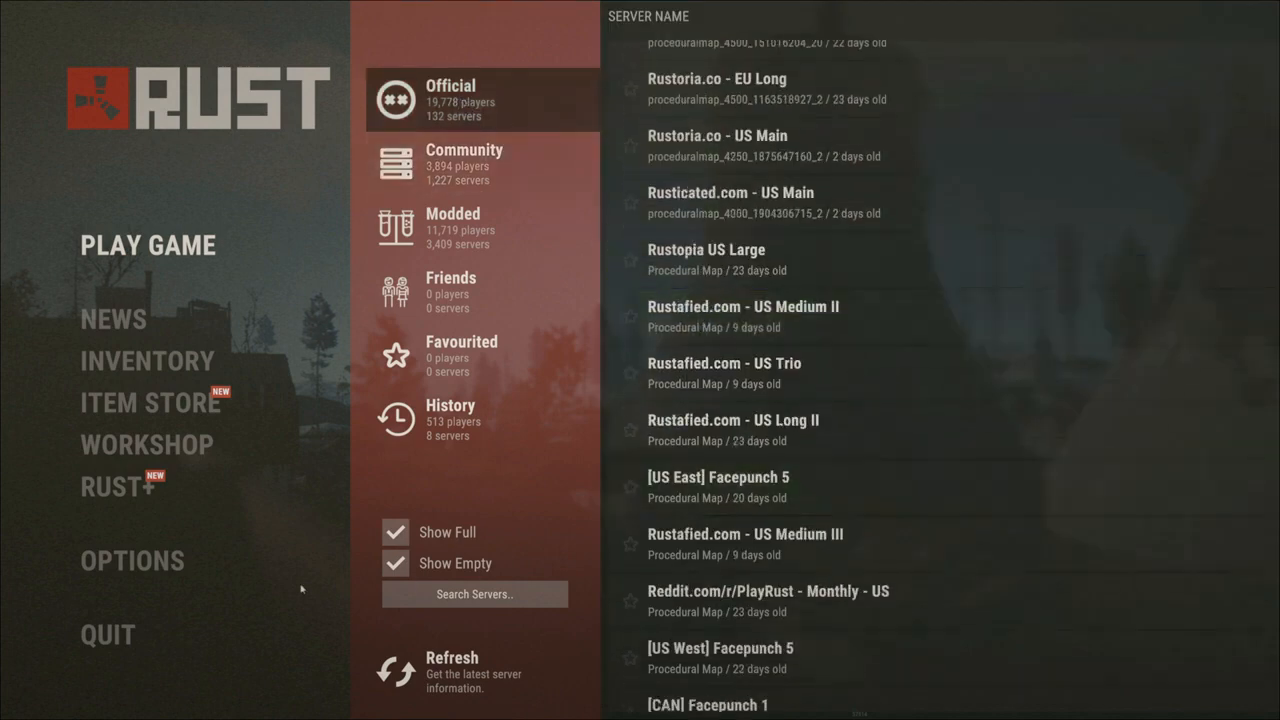
pyautogui.click(12, 708)
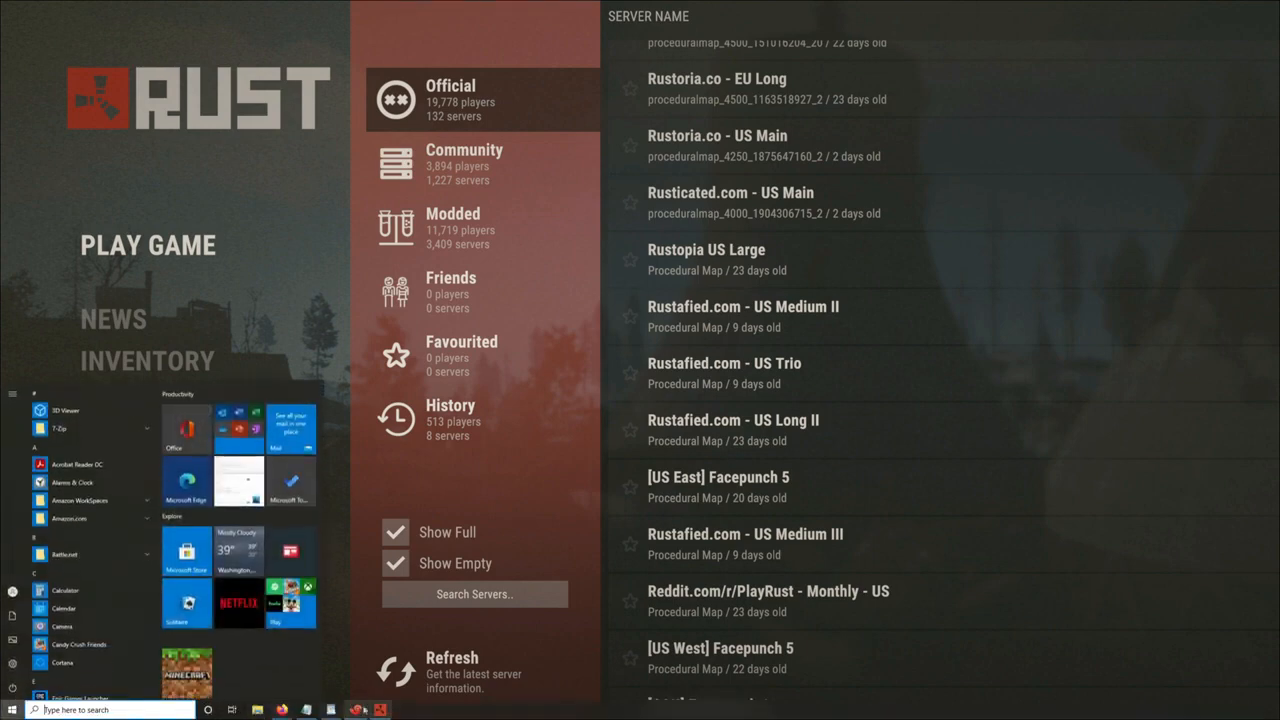